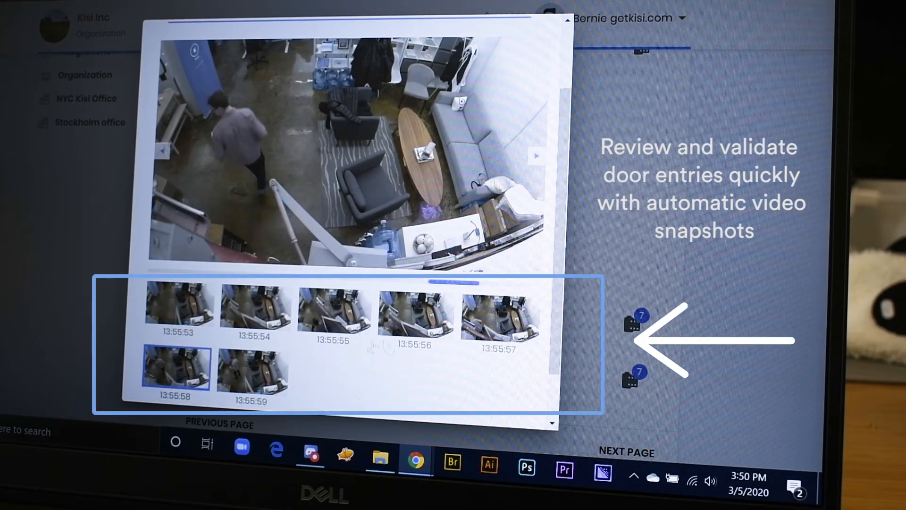
# Enlarge the 13:55:56 door-entry snapshot in the main preview viewer.
pyautogui.click(415, 313)
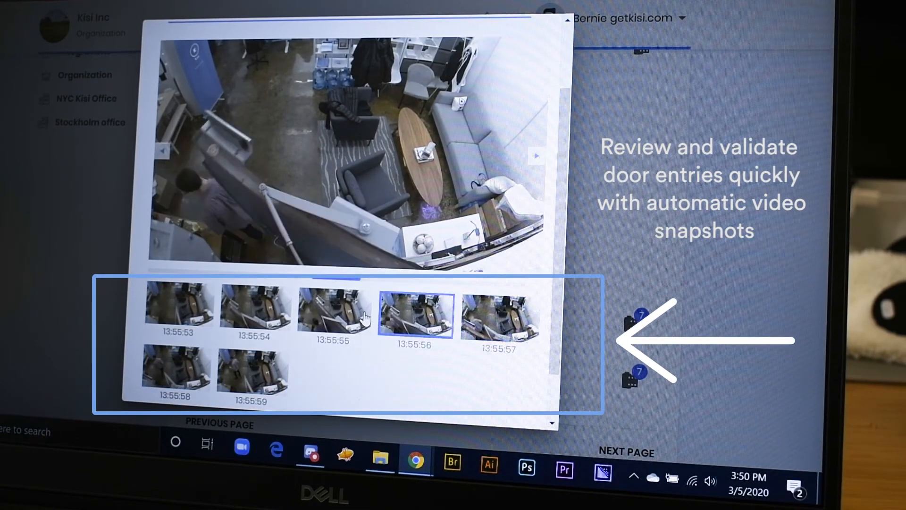